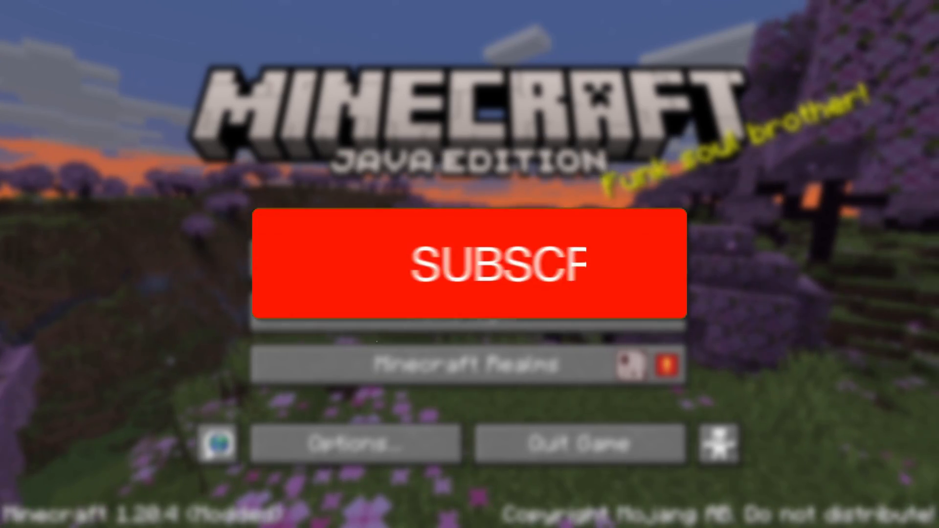
- Bring the Chrome window showing Google to the front over the Minecraft title screen
left_click(464, 264)
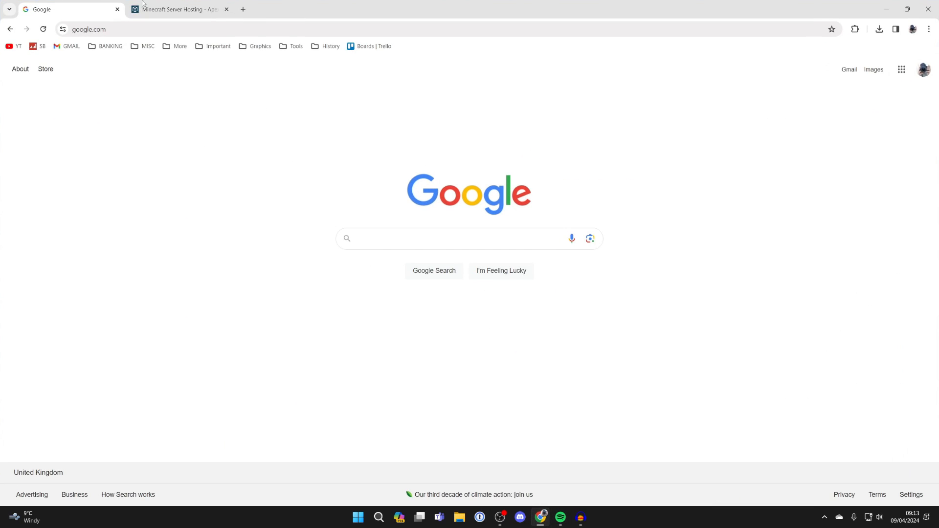
- Show the Apex Hosting Minecraft Server Hosting page kept in English and look over its features
left_click(177, 9)
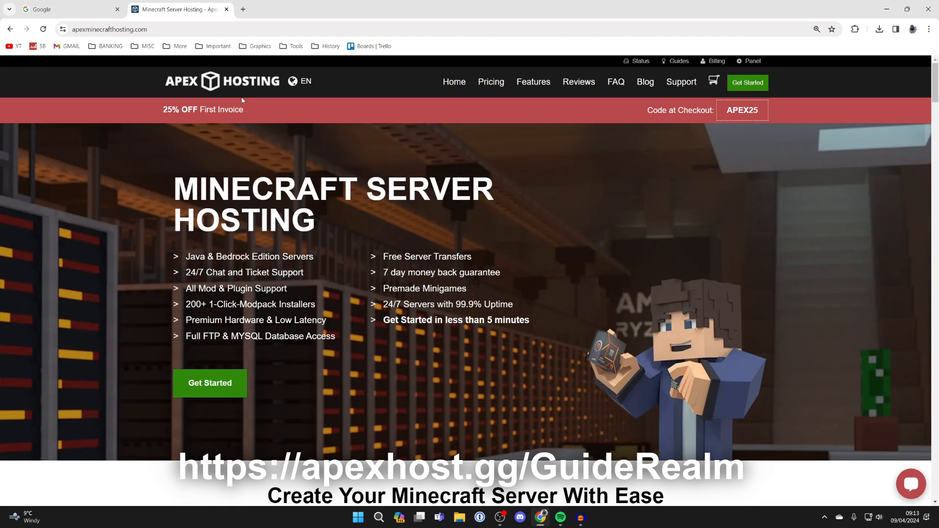
left_click(299, 81)
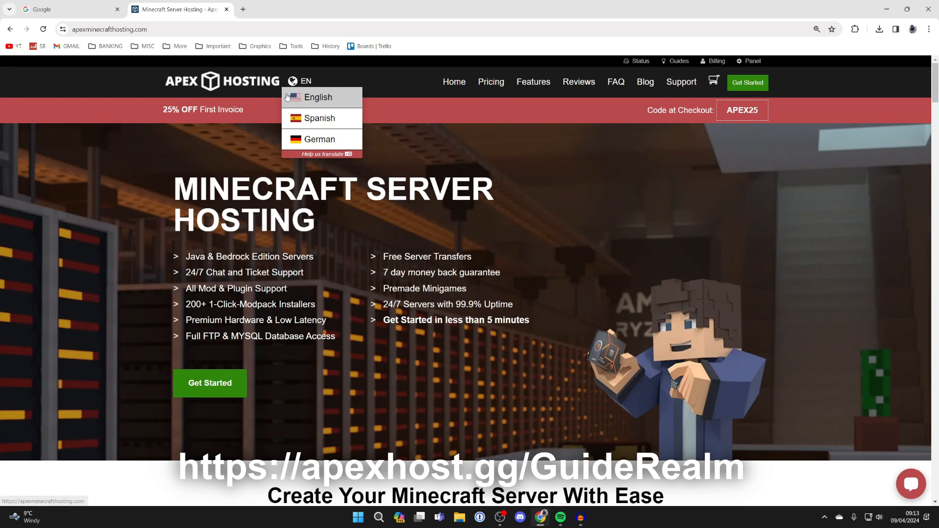
left_click(317, 228)
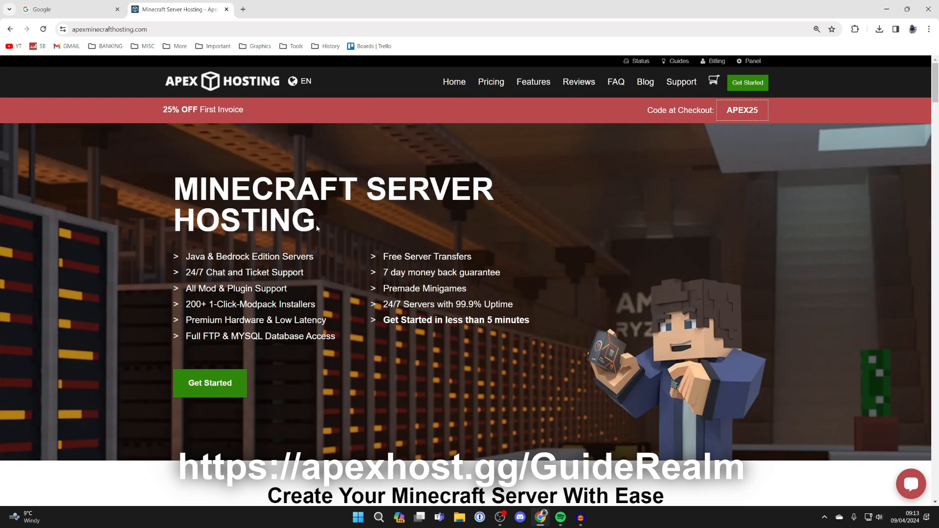
scroll("down", 3)
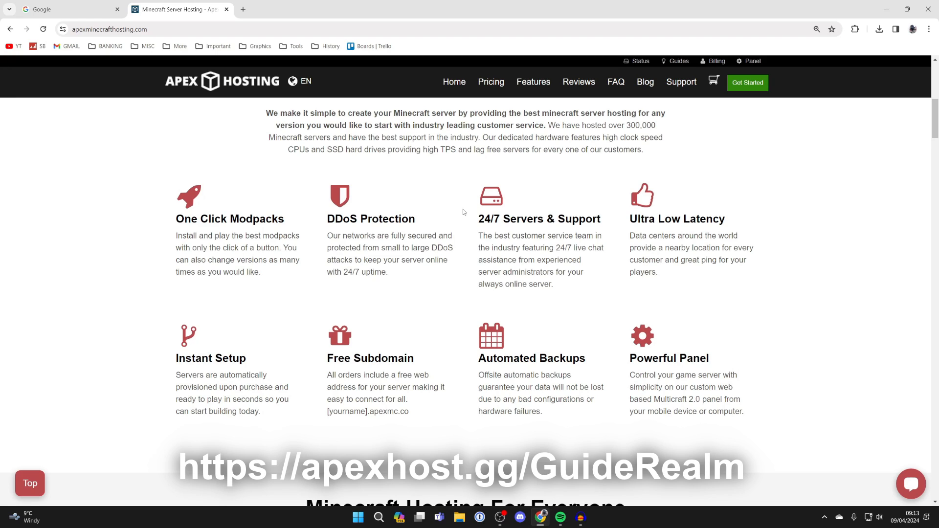
mouse_move(210, 356)
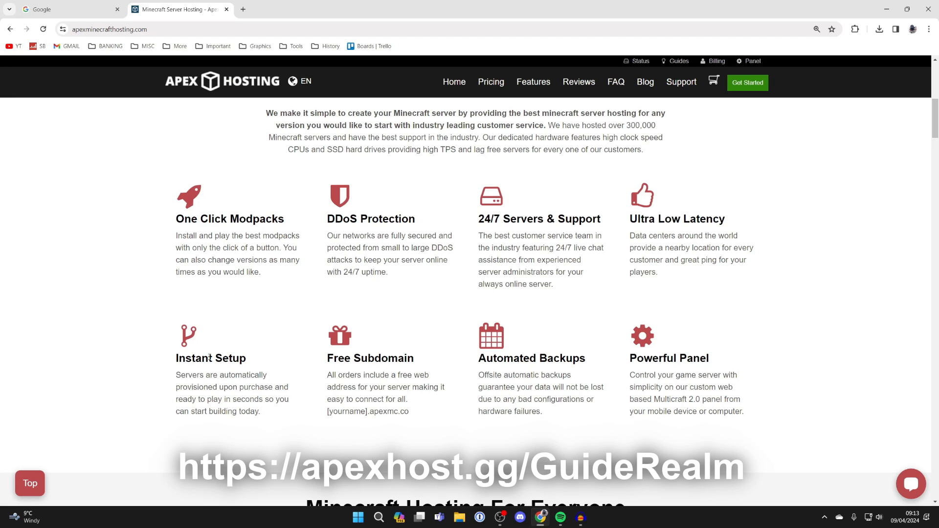
mouse_move(170, 223)
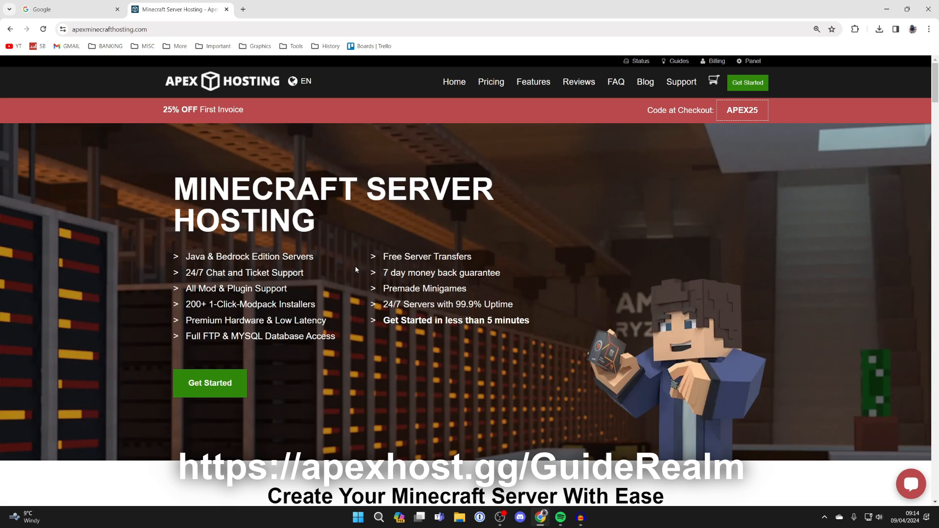
mouse_move(353, 265)
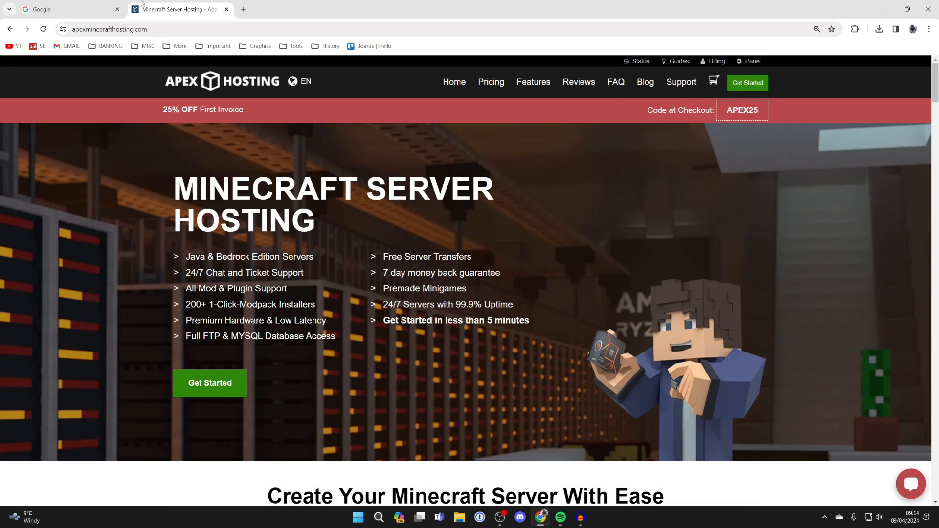
- Search Google for curseforge and go to the official CurseForge site
left_click(66, 9)
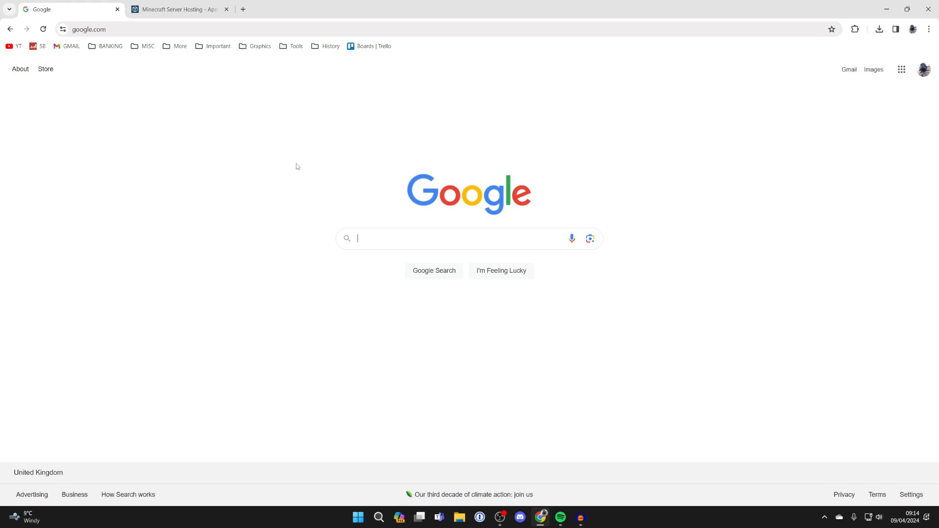
type("curseforge")
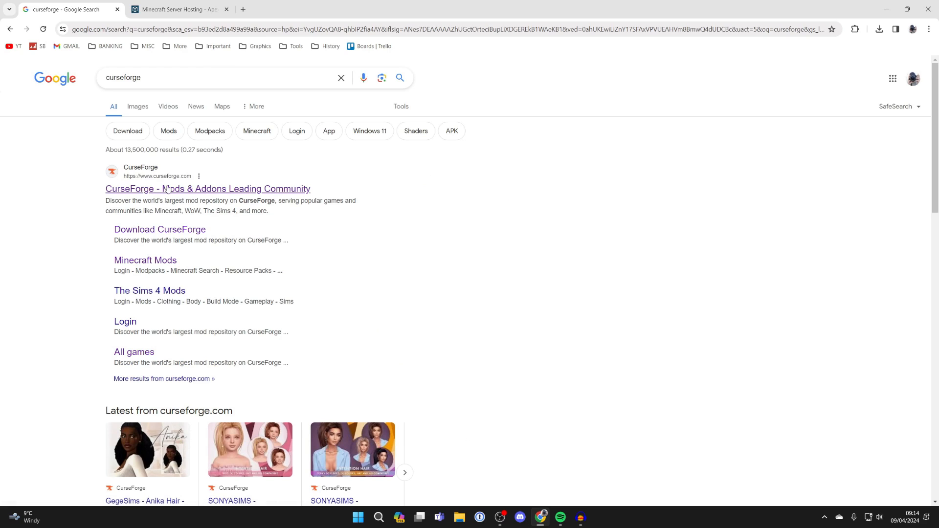
mouse_move(174, 185)
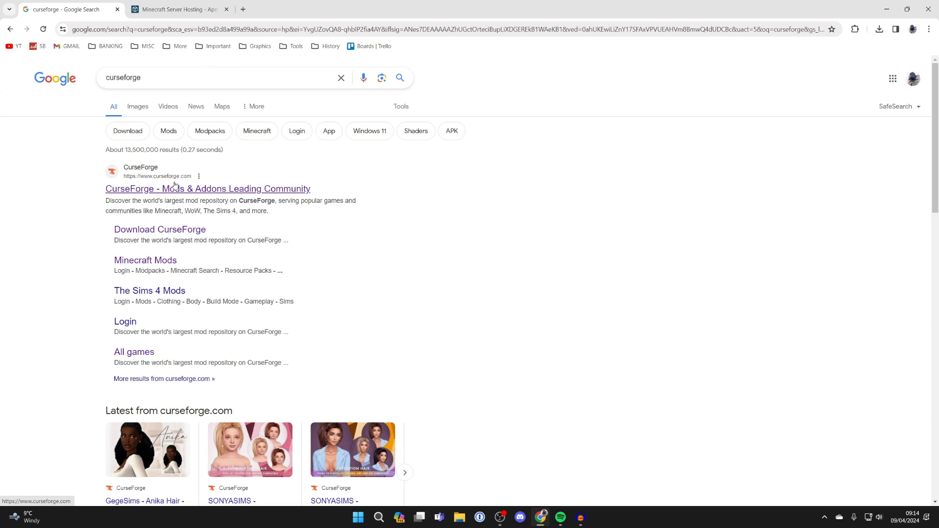
left_click(207, 189)
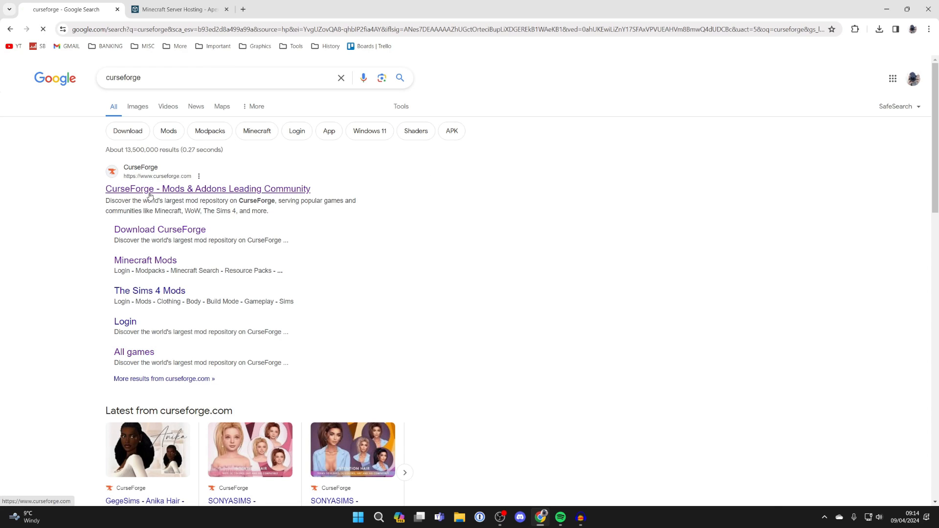
left_click(207, 189)
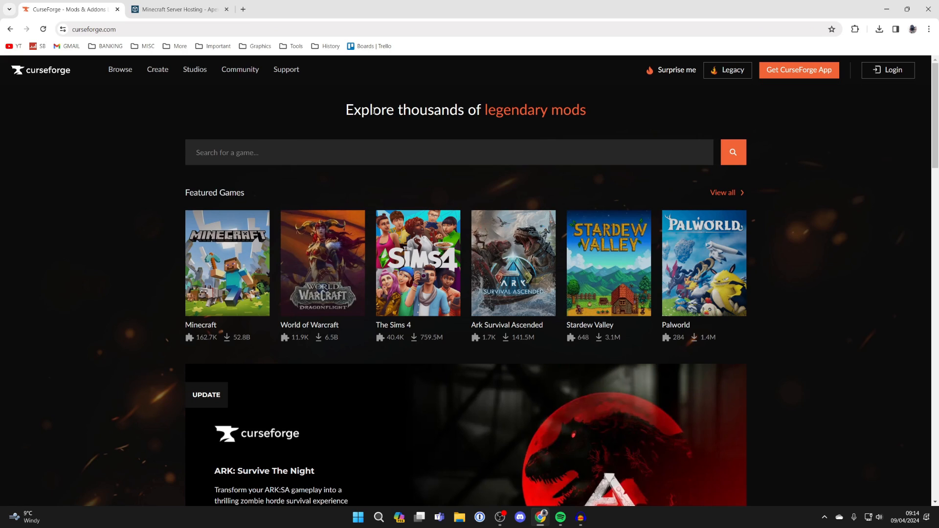
mouse_move(800, 70)
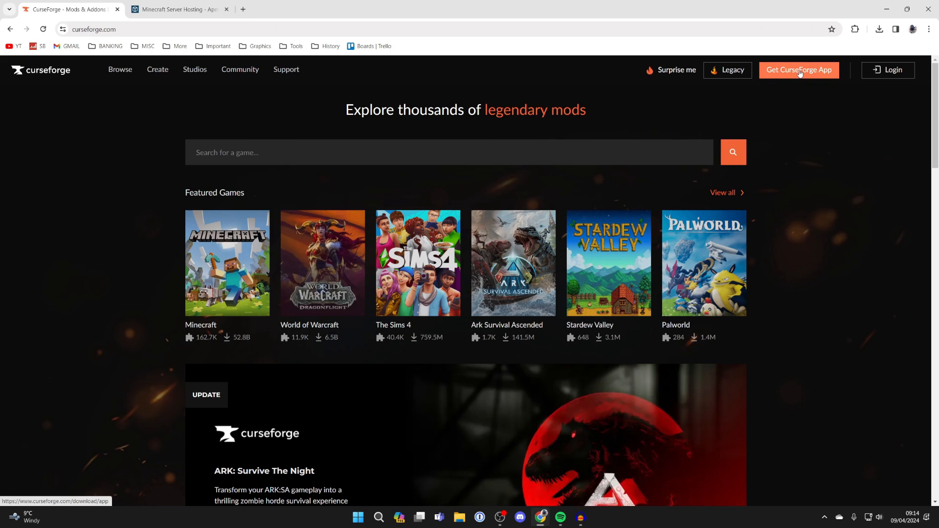
- Download the standalone CurseForge Windows installer from the app download page
left_click(799, 70)
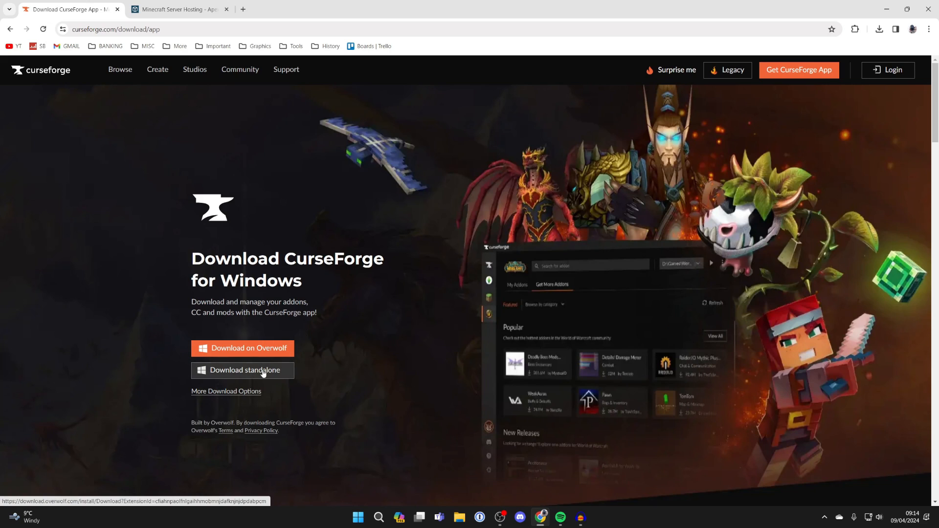
mouse_move(262, 374)
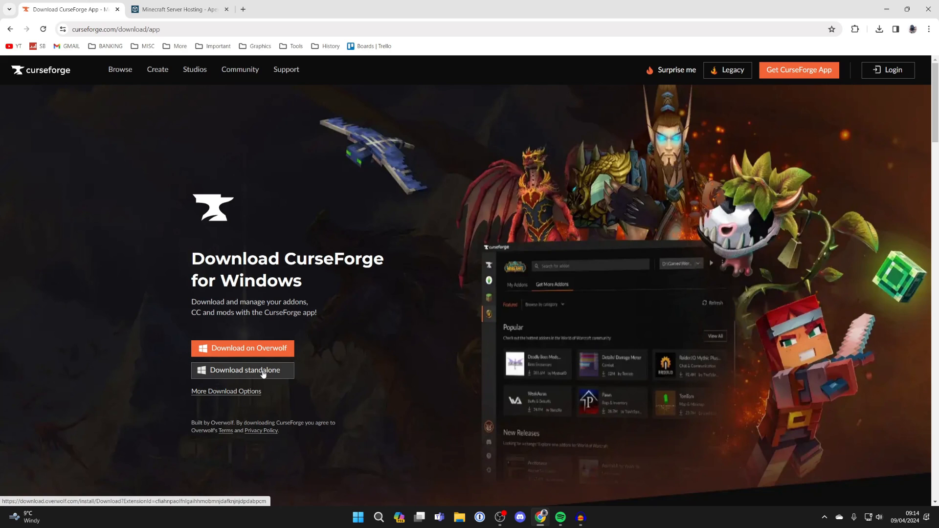
left_click(242, 370)
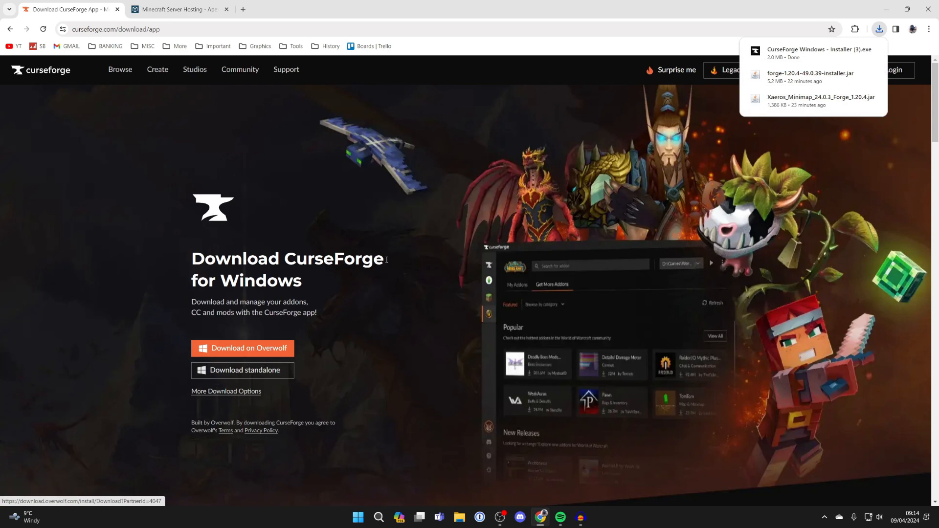
mouse_move(460, 217)
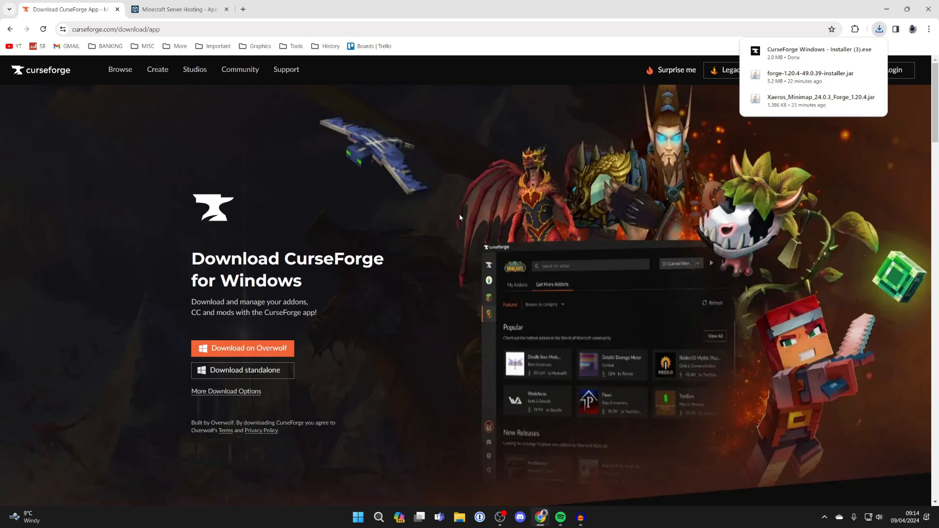
mouse_move(703, 90)
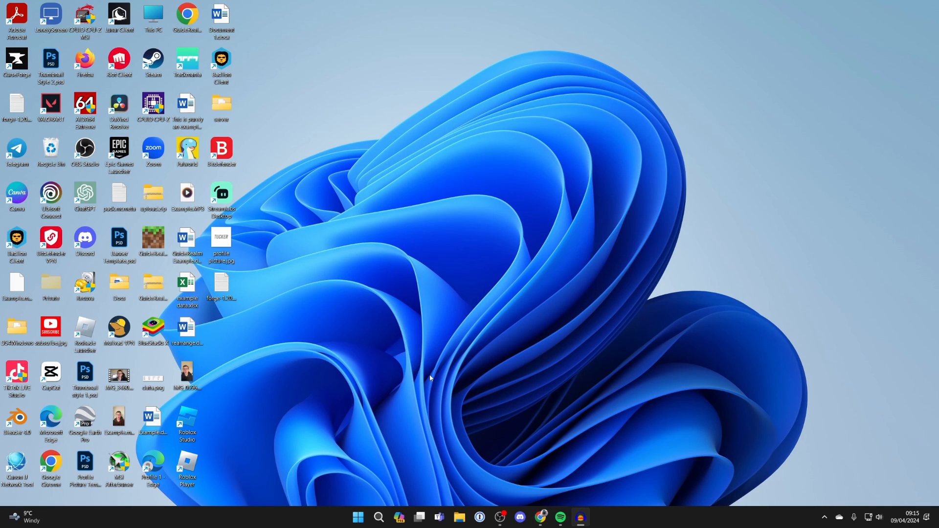
- Run the downloaded CurseForge Windows installer from the Downloads folder
left_click(458, 516)
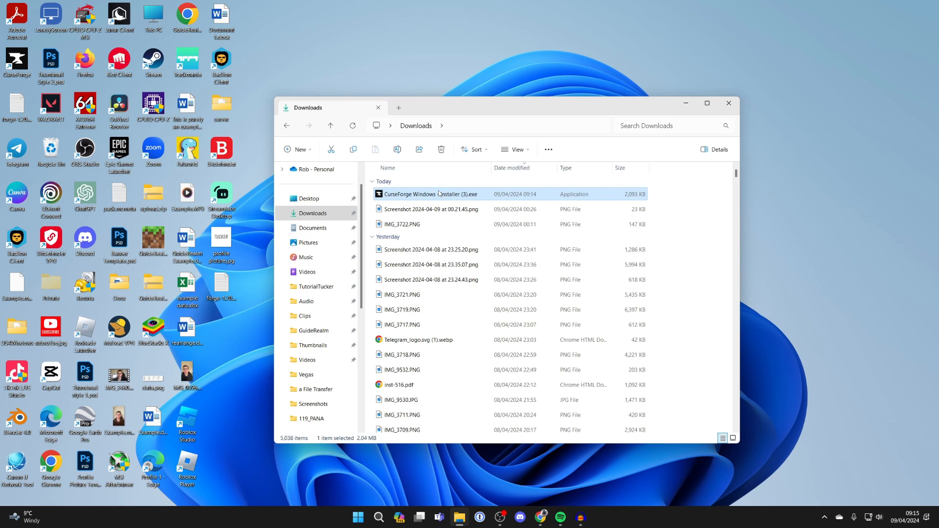
double_click(439, 193)
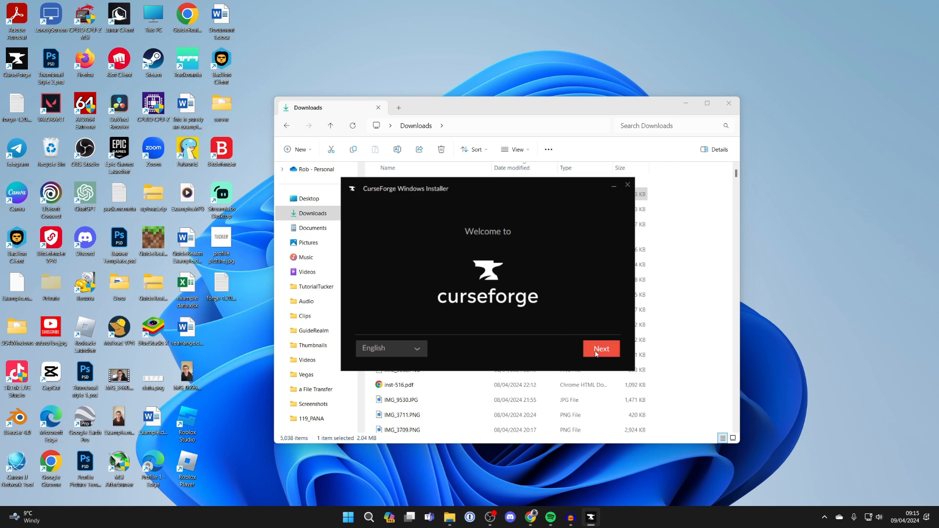
left_click(600, 348)
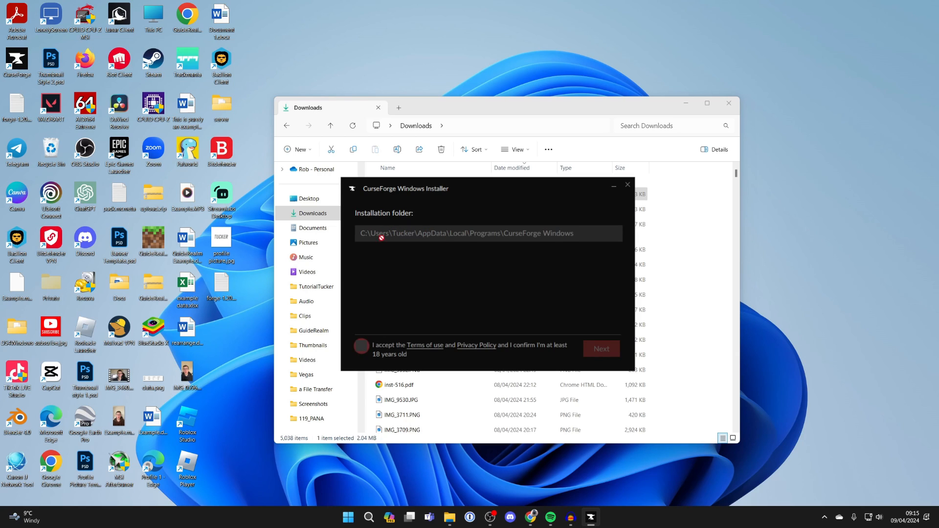
- Accept the terms, start installing into the default folder and close the Downloads window
left_click(361, 347)
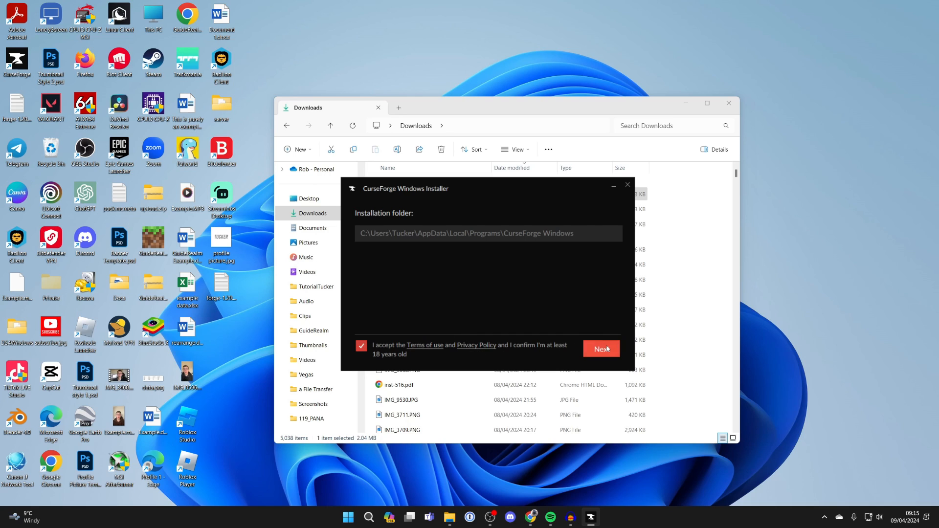
left_click(600, 349)
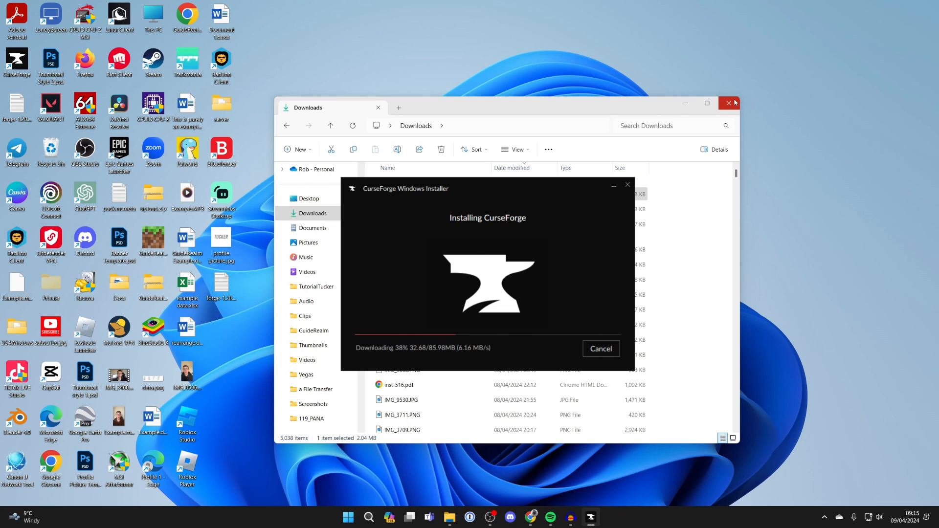
left_click(730, 103)
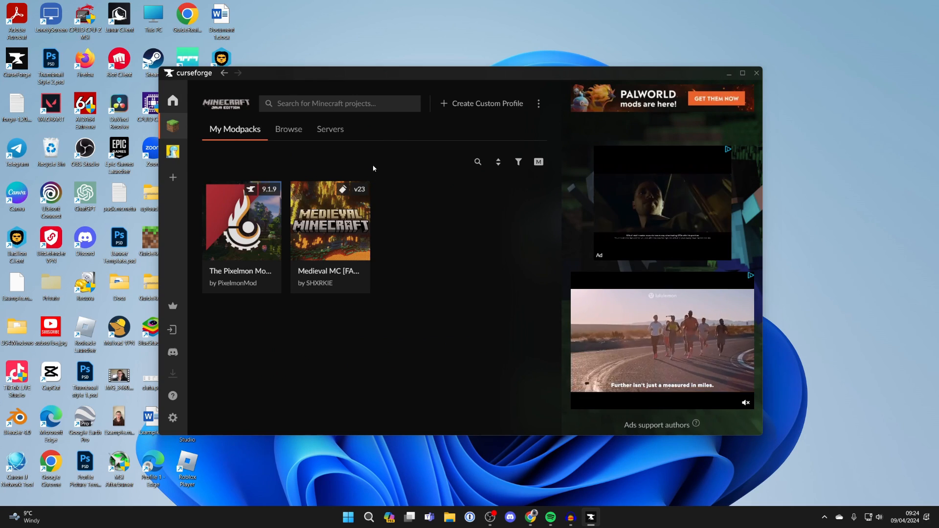
mouse_move(173, 126)
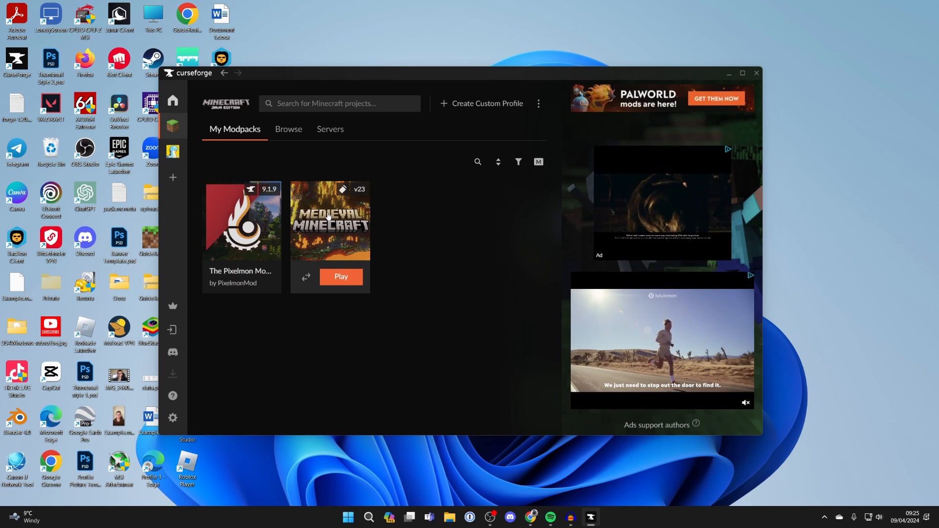
- Switch CurseForge's Minecraft section from My Modpacks to the Browse catalogue
left_click(288, 129)
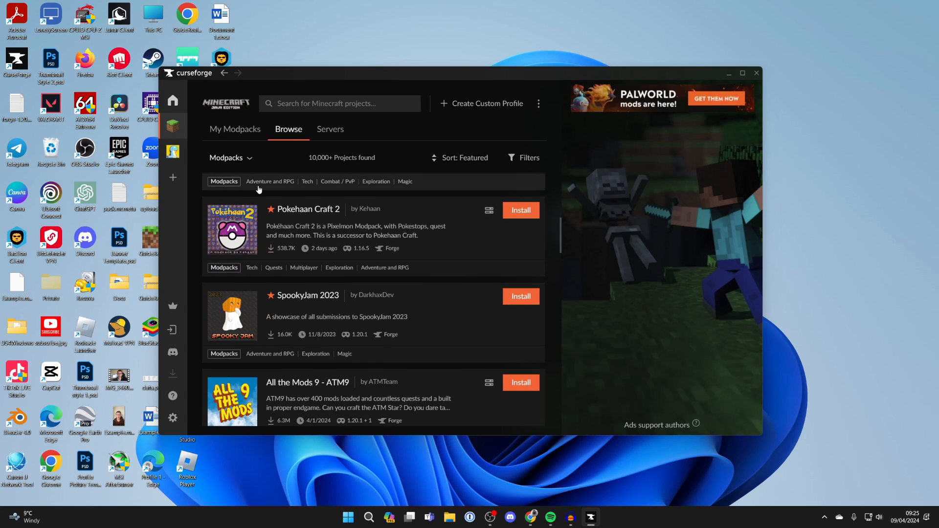
- Browse Minecraft mods instead of modpacks and look through the listed results
scroll("down", 3)
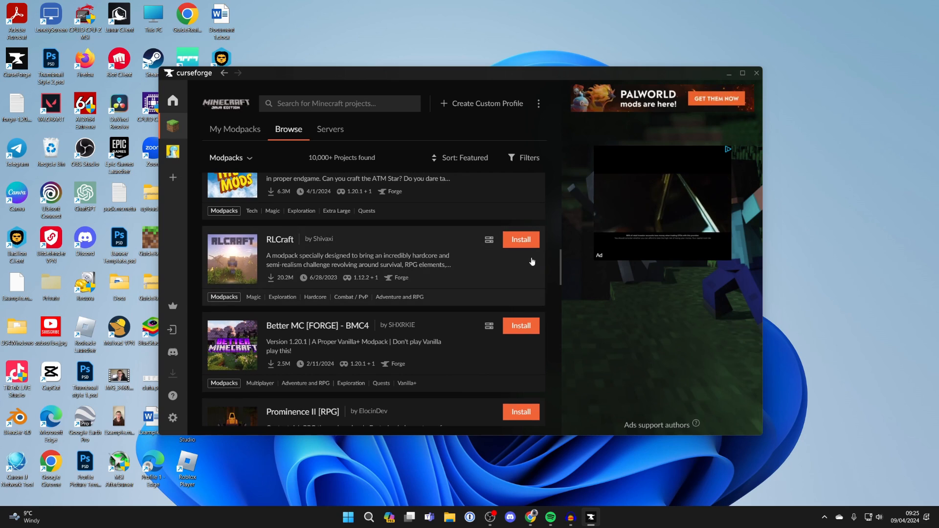
scroll("down", 3)
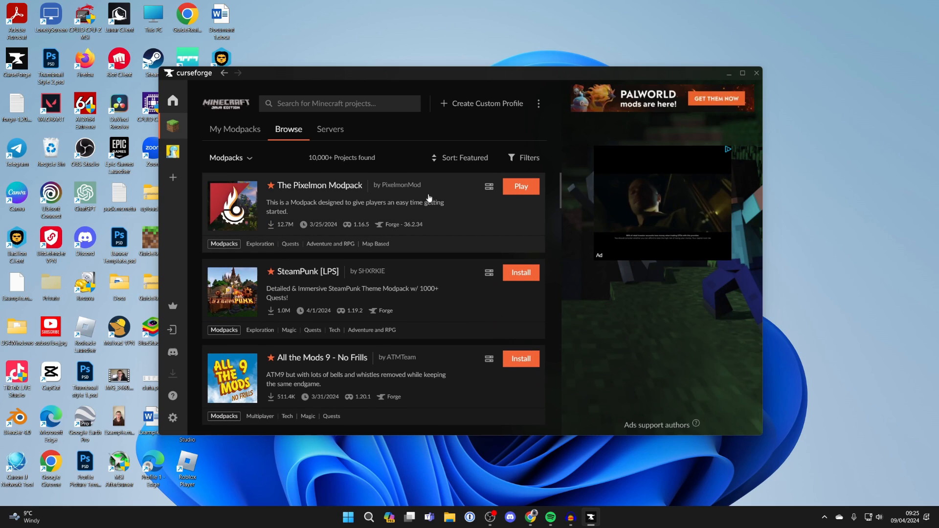
mouse_move(413, 182)
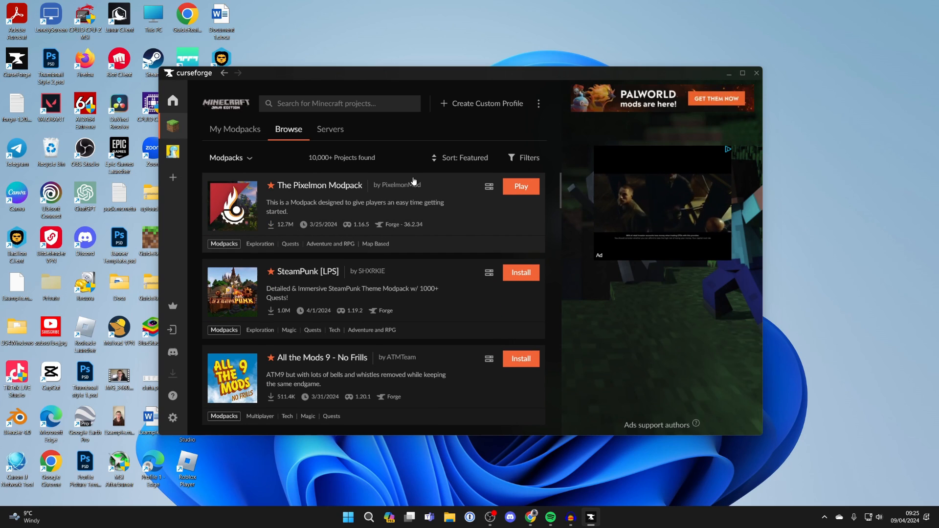
left_click(230, 157)
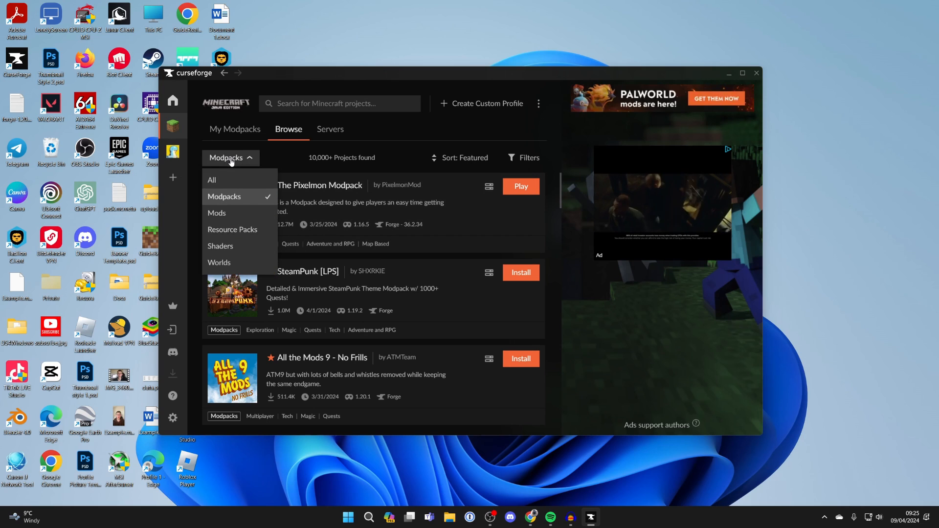
left_click(217, 212)
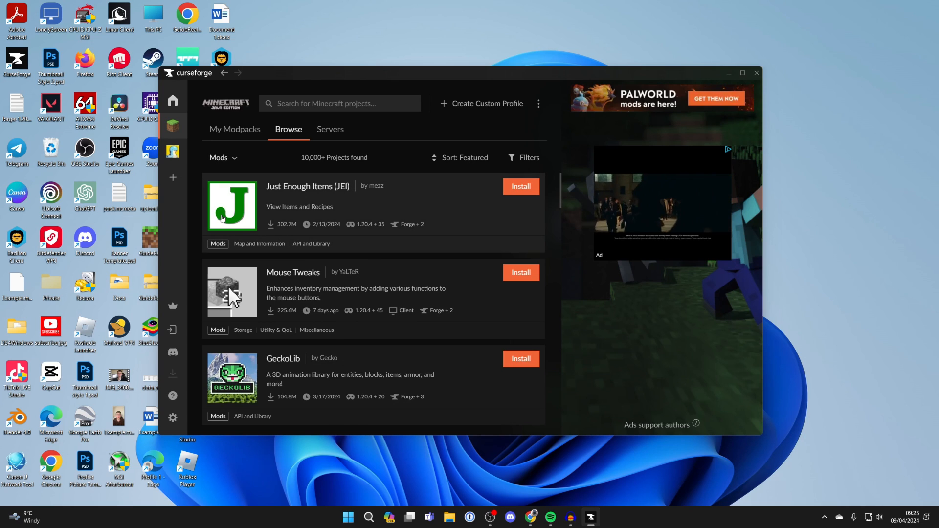
scroll("down", 3)
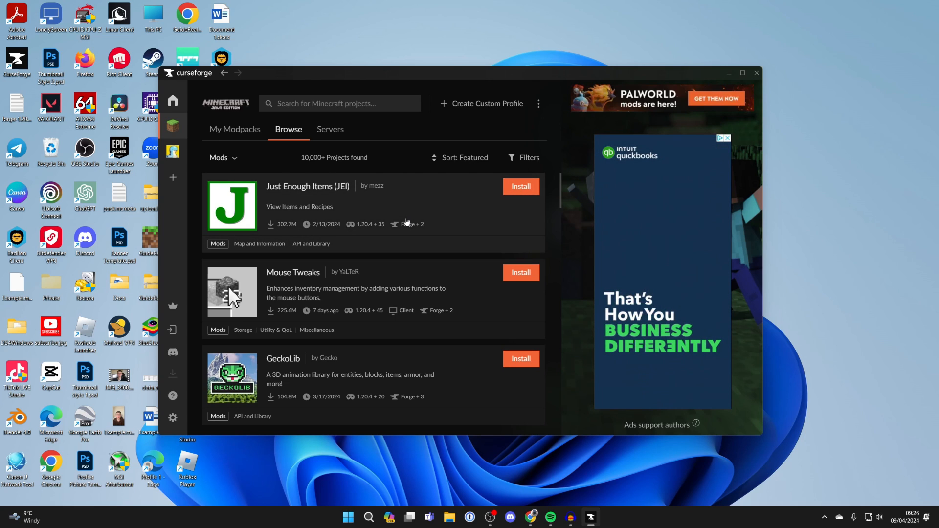
scroll("down", 3)
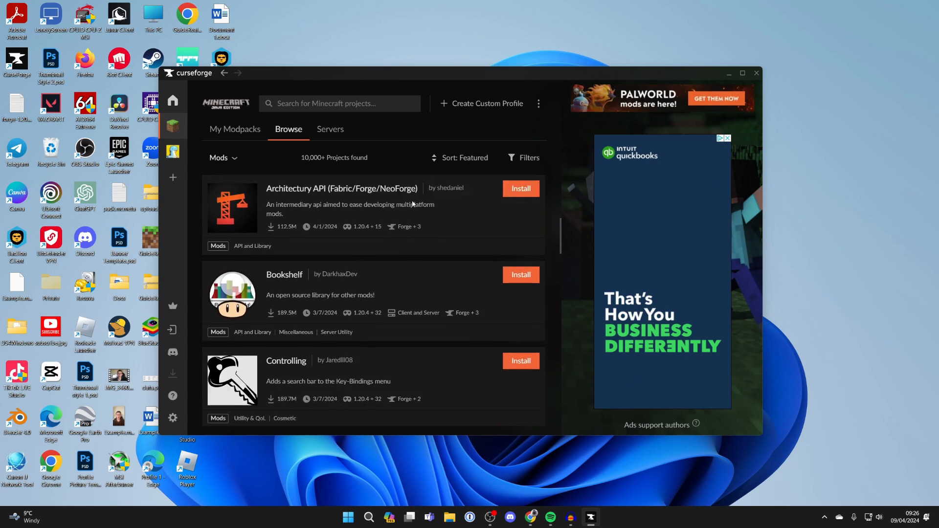
scroll("down", 3)
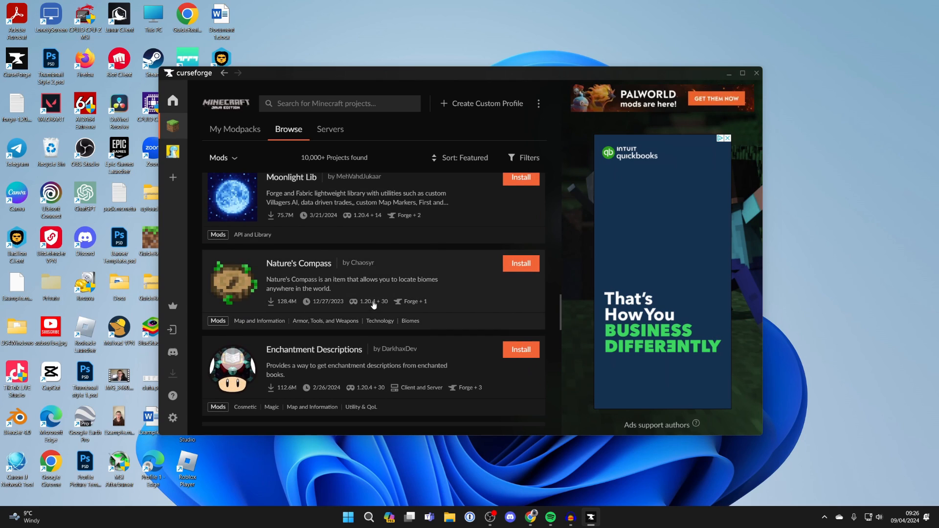
- Narrow the mod listing so Just Enough Items and Mouse Tweaks appear at the top
left_click(371, 301)
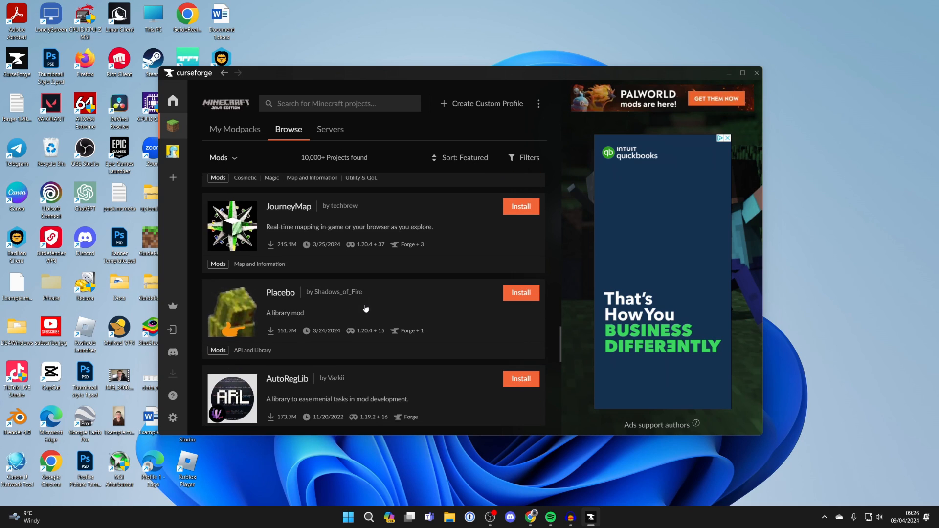
left_click(369, 325)
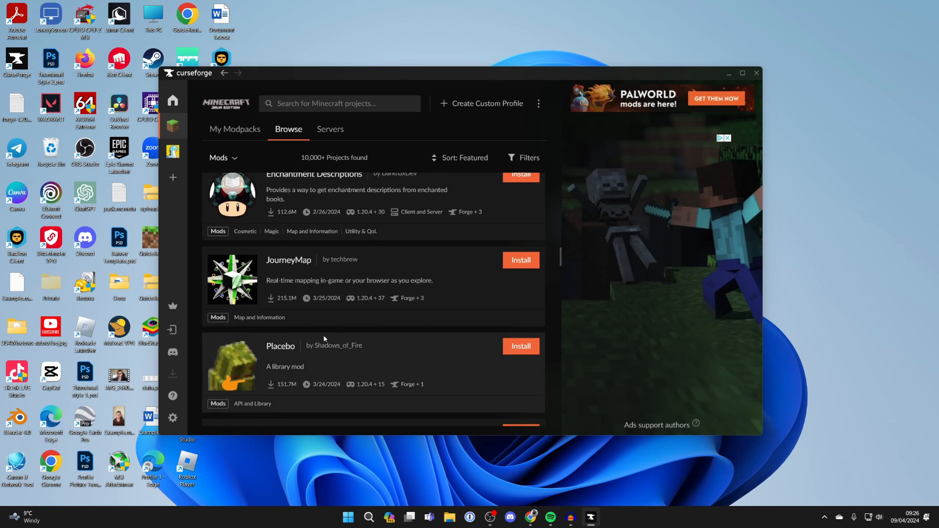
scroll("down", 3)
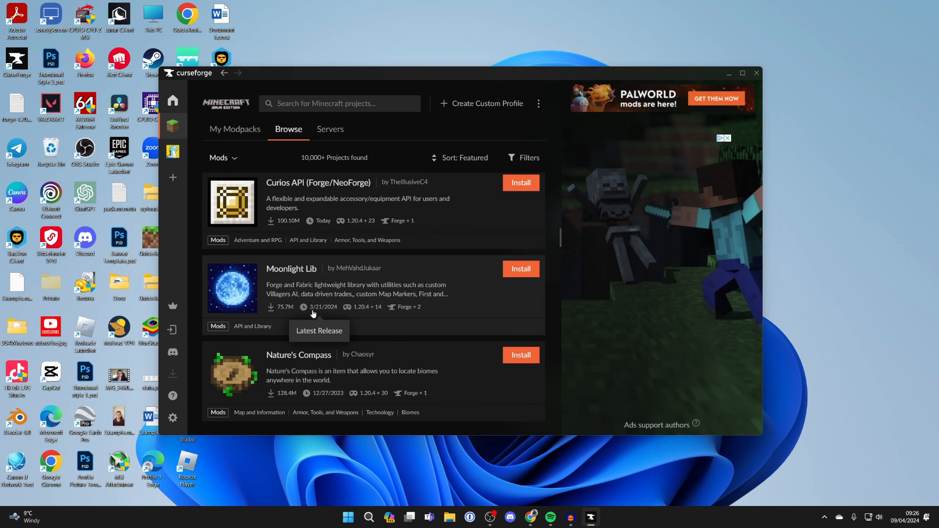
mouse_move(345, 297)
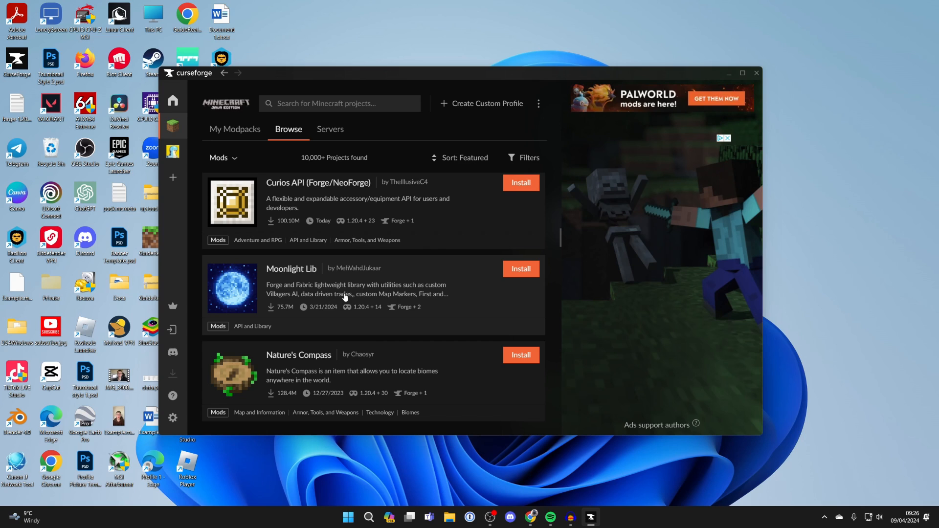
scroll("down", 3)
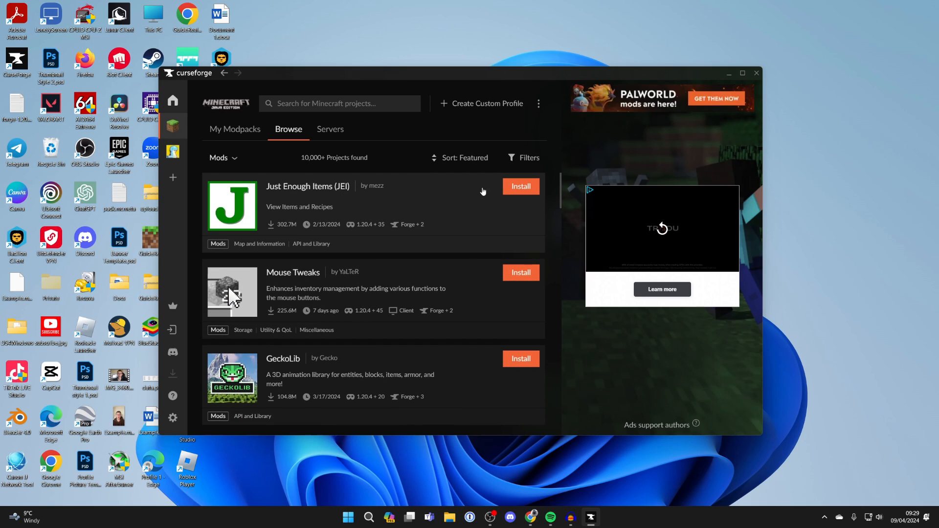
- Install Just Enough Items into a new profile named GuideRealm Pack for Minecraft 1.19.2 with Forge 43.3.0
left_click(520, 186)
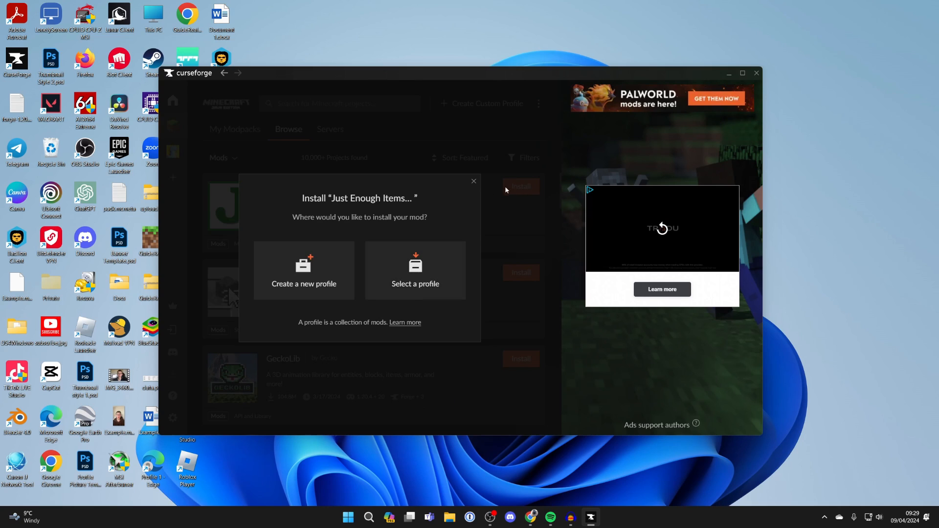
left_click(304, 270)
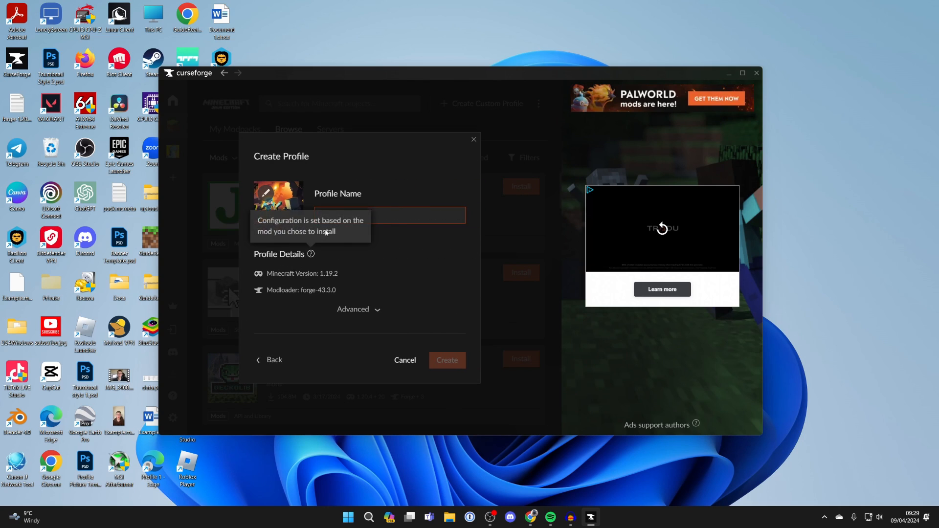
type("Guide")
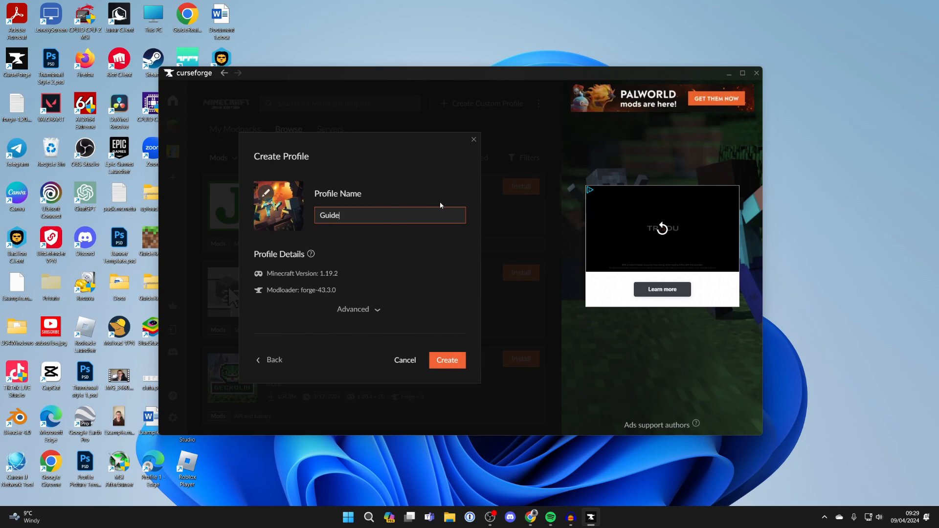
type("Realm Pack")
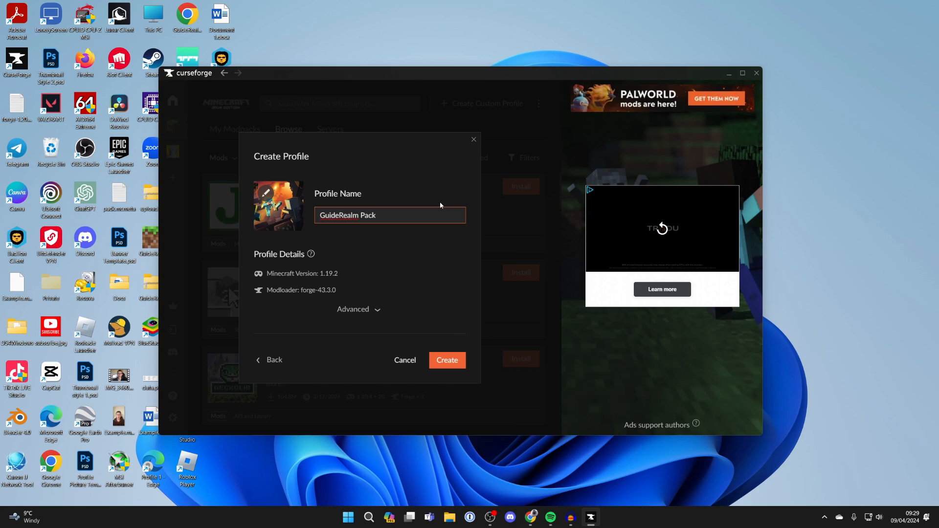
left_click(446, 360)
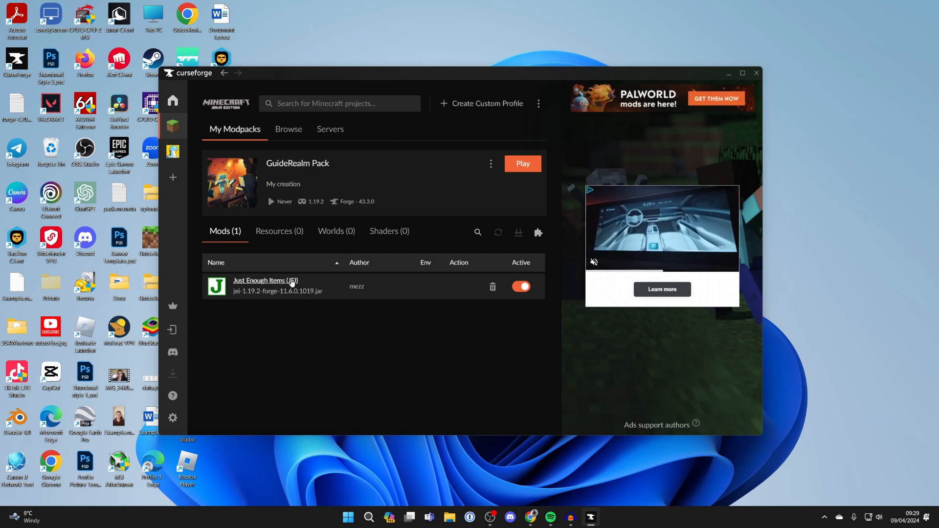
mouse_move(311, 202)
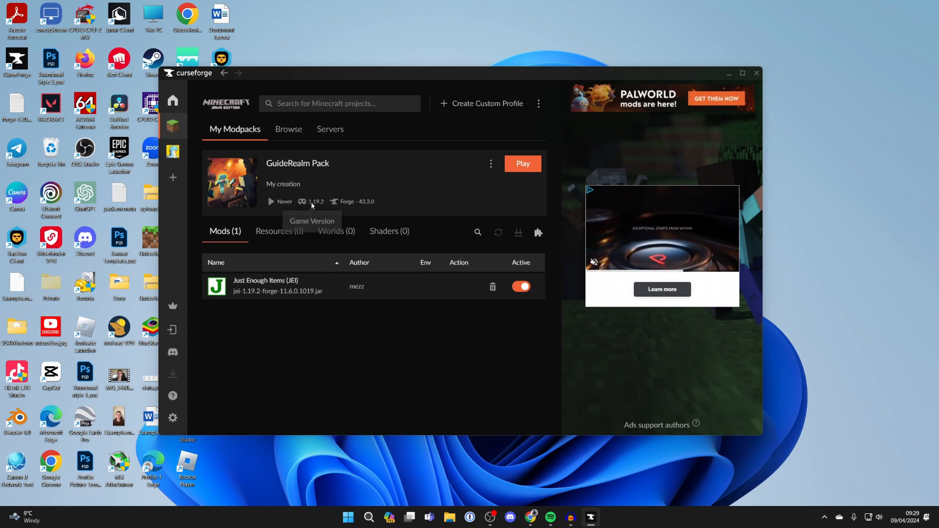
- Return to browsing Minecraft mods and locate Mouse Tweaks in the listing
left_click(288, 130)
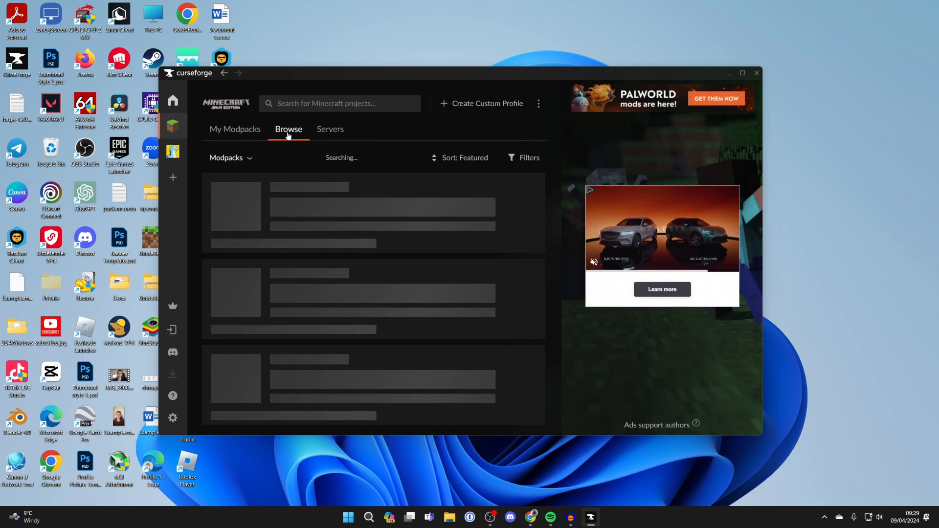
left_click(230, 157)
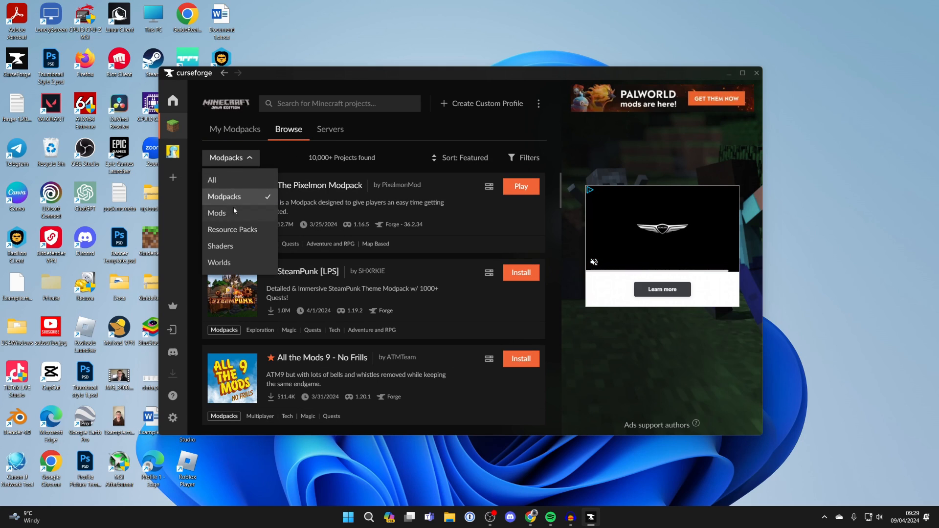
left_click(218, 212)
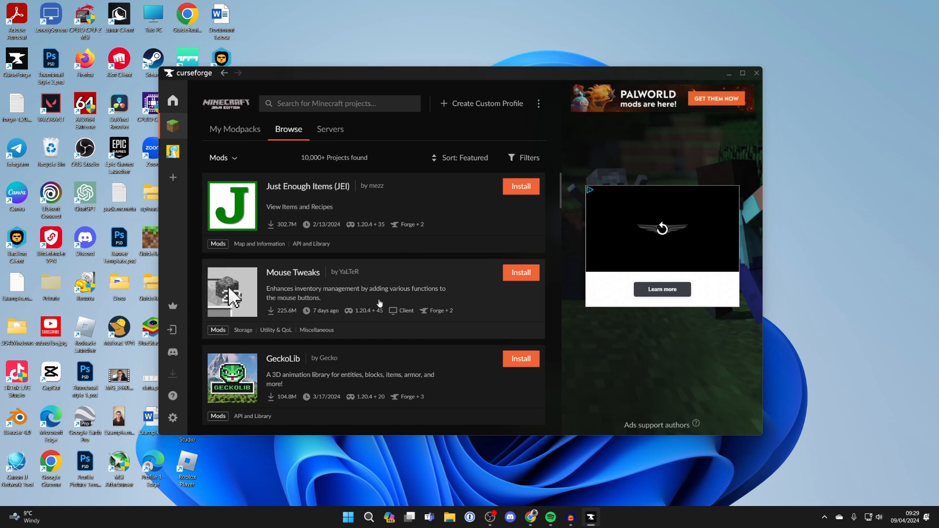
scroll("down", 3)
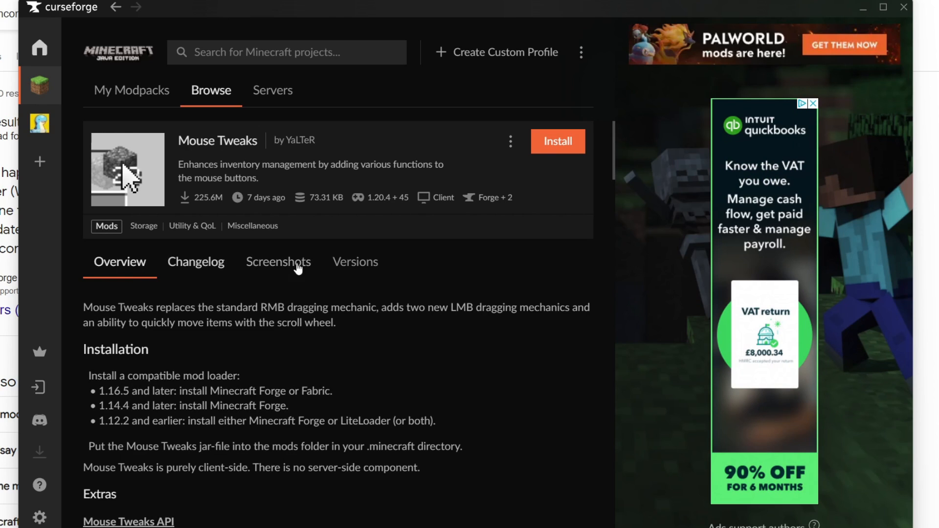
- Install the Forge 1.19.2 release of Mouse Tweaks from its Versions list
left_click(354, 262)
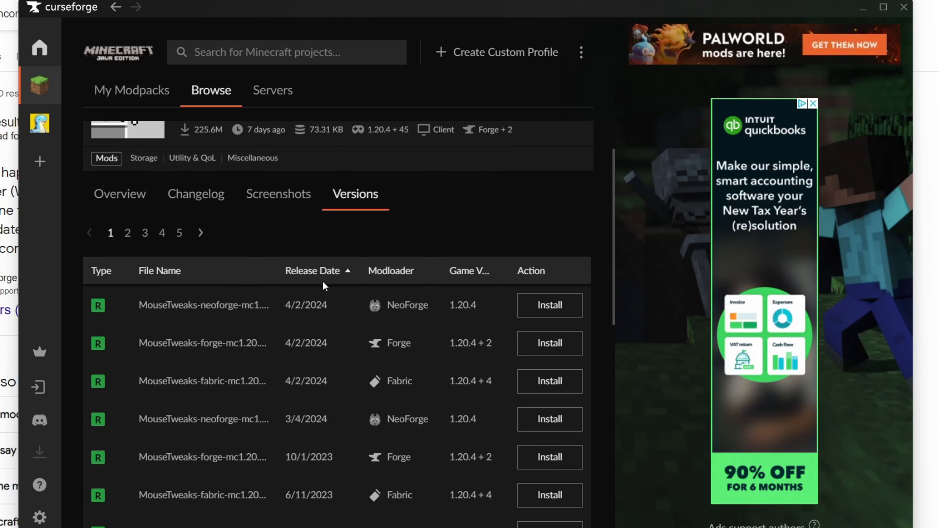
scroll("down", 3)
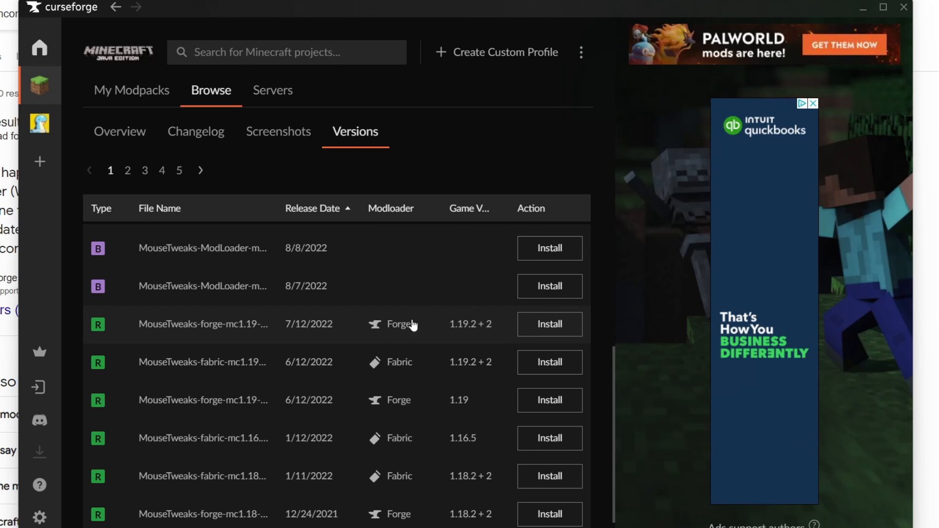
left_click(548, 324)
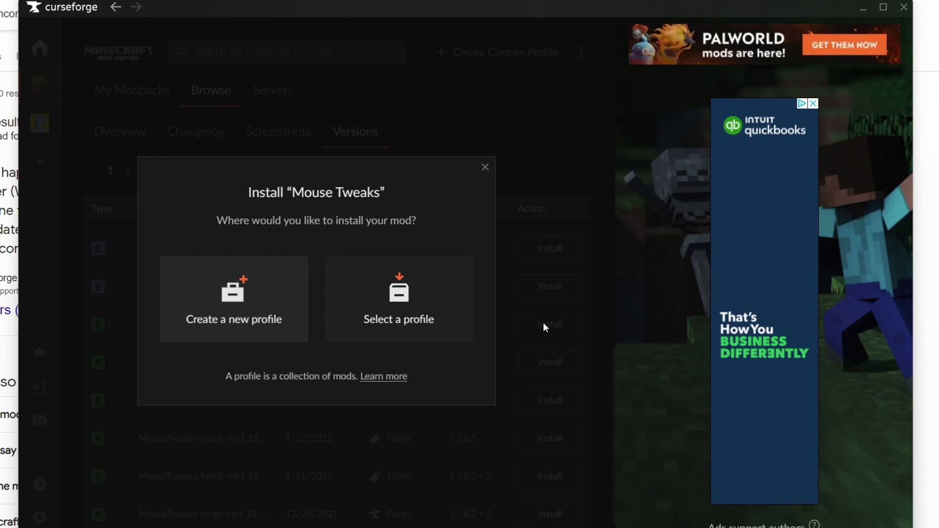
- Install Mouse Tweaks into the existing GuideRealm Pack profile so it lists two mods
left_click(399, 300)
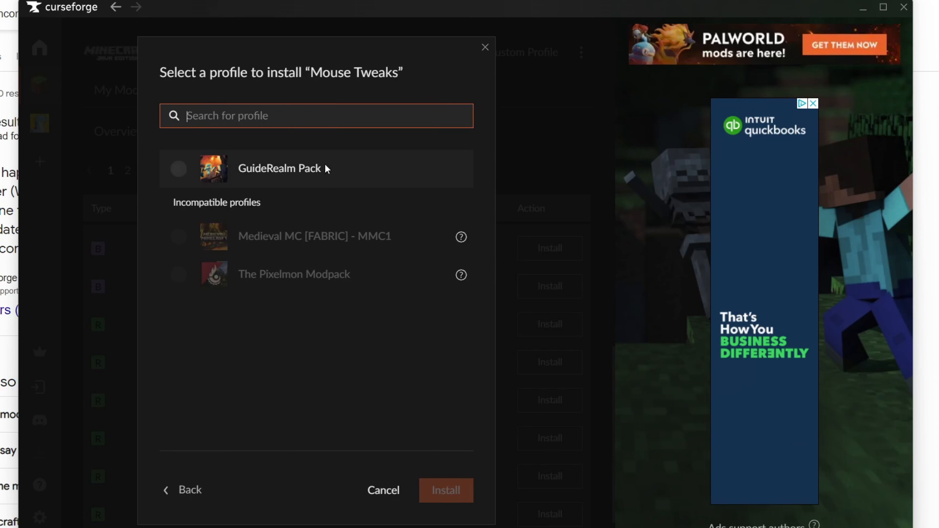
left_click(178, 168)
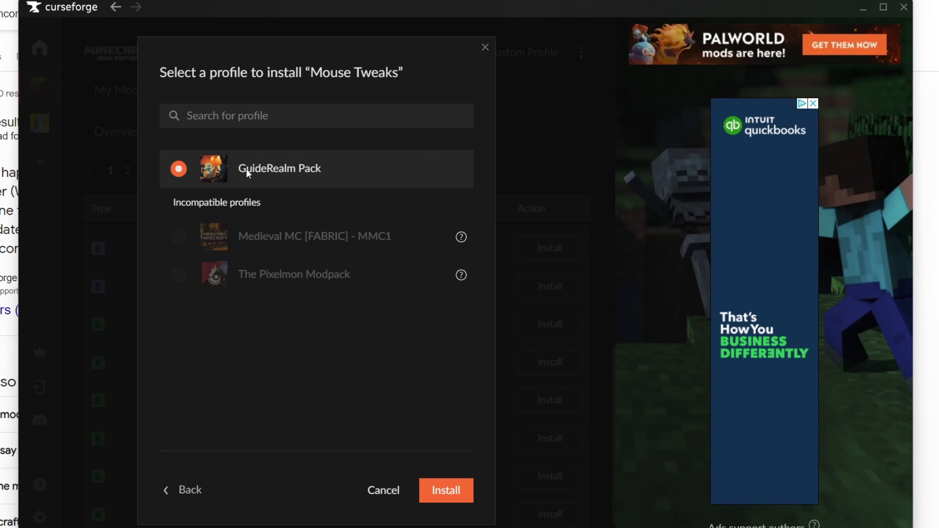
left_click(446, 490)
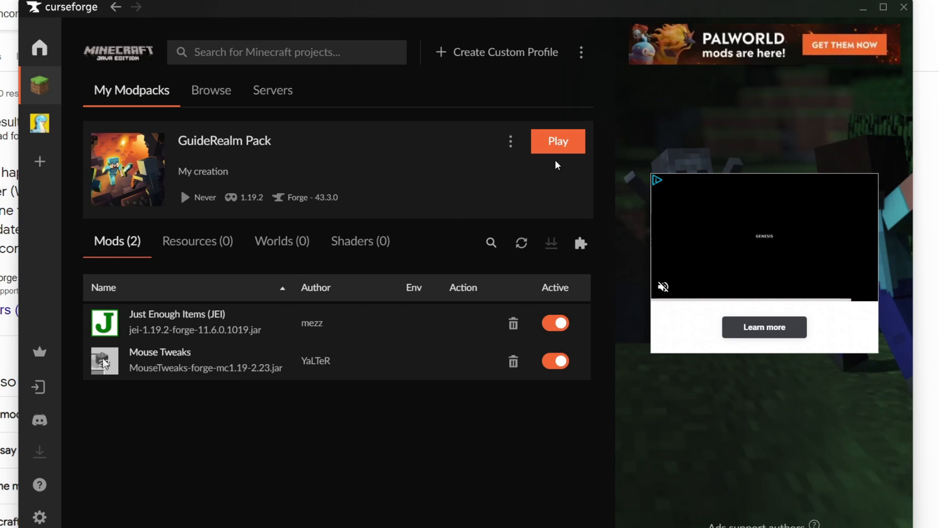
- Launch the GuideRealm Pack installation, accepting the modded-play risk warning, and show the loaded mods list
left_click(557, 141)
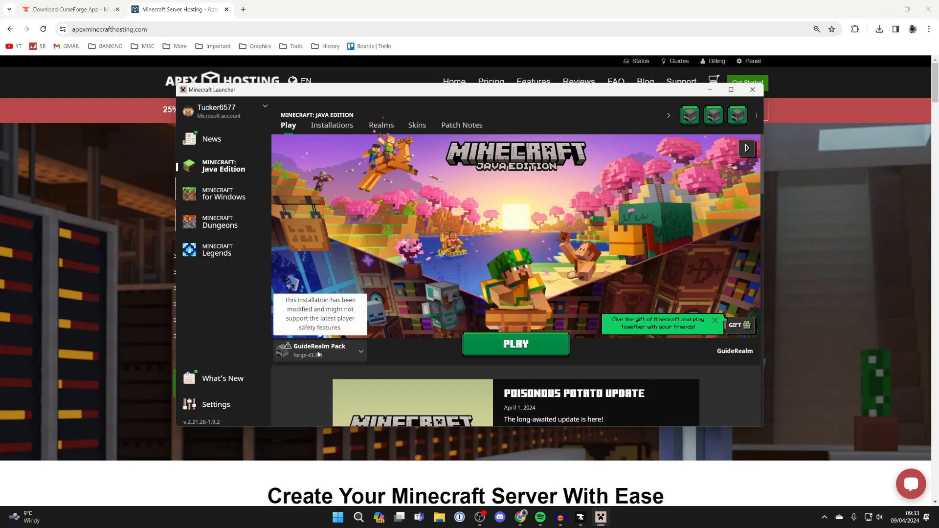
left_click(360, 351)
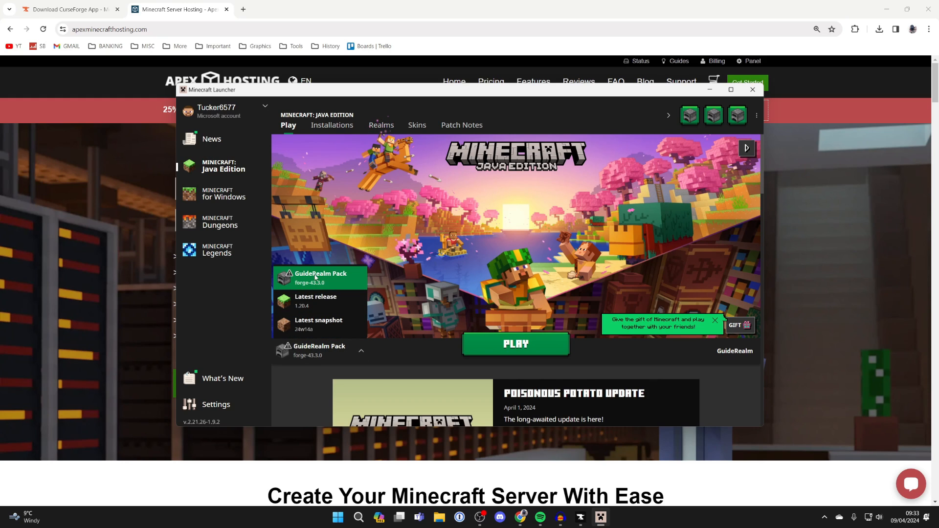
left_click(515, 344)
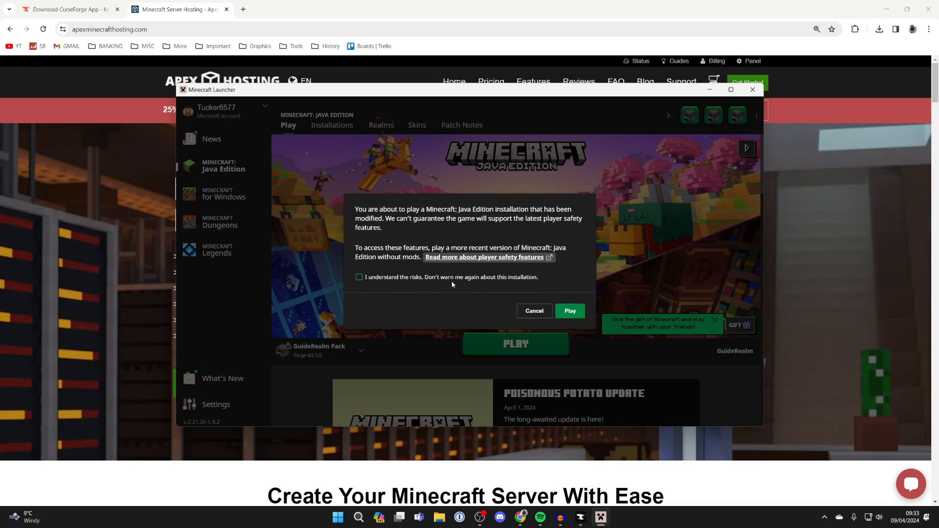
left_click(359, 277)
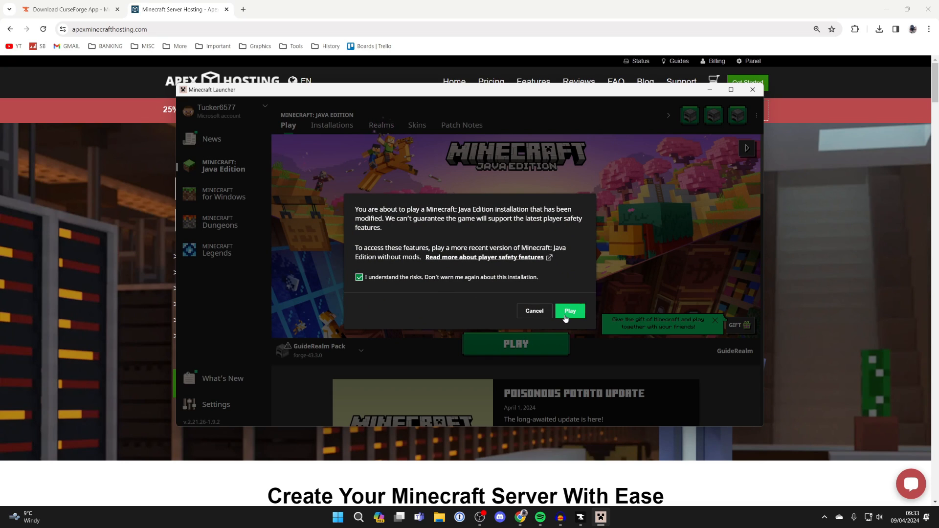
left_click(570, 311)
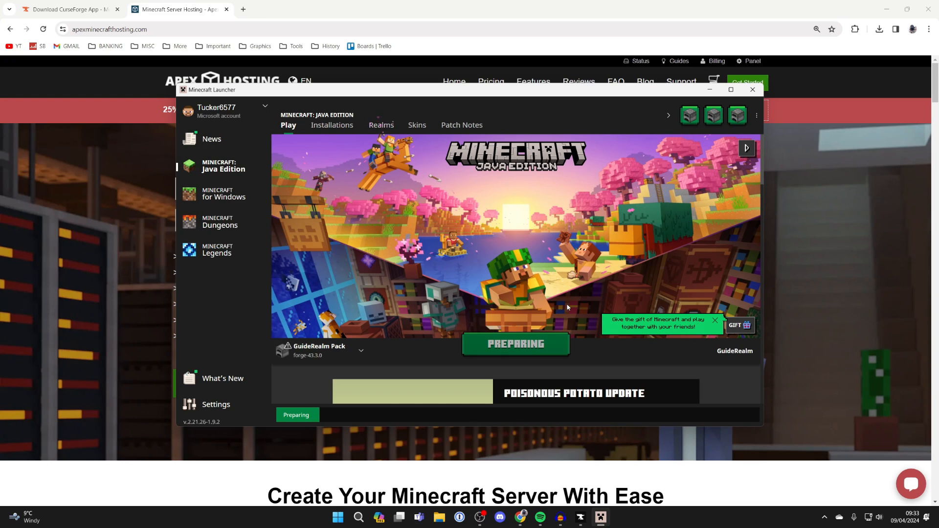
left_click(515, 343)
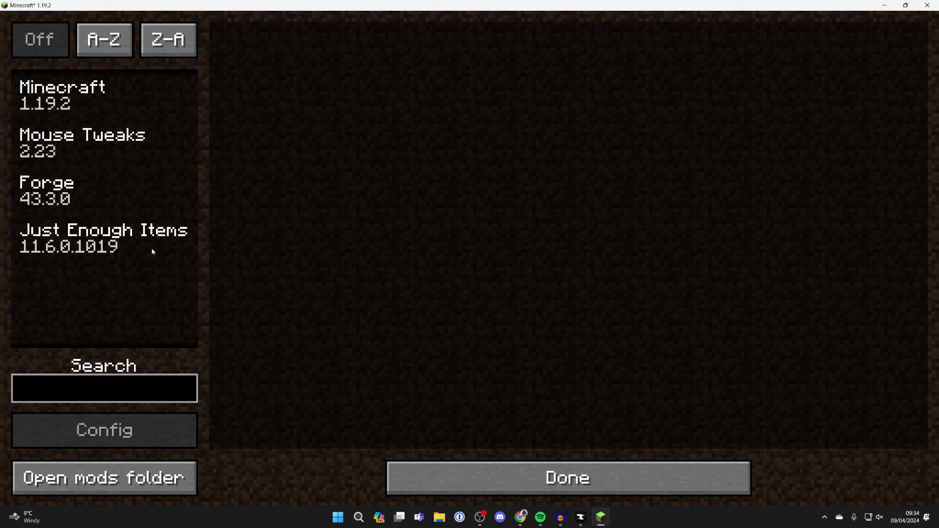
- Select Mouse Tweaks in the mod list to show its 2.23 details beside Just Enough Items
left_click(83, 142)
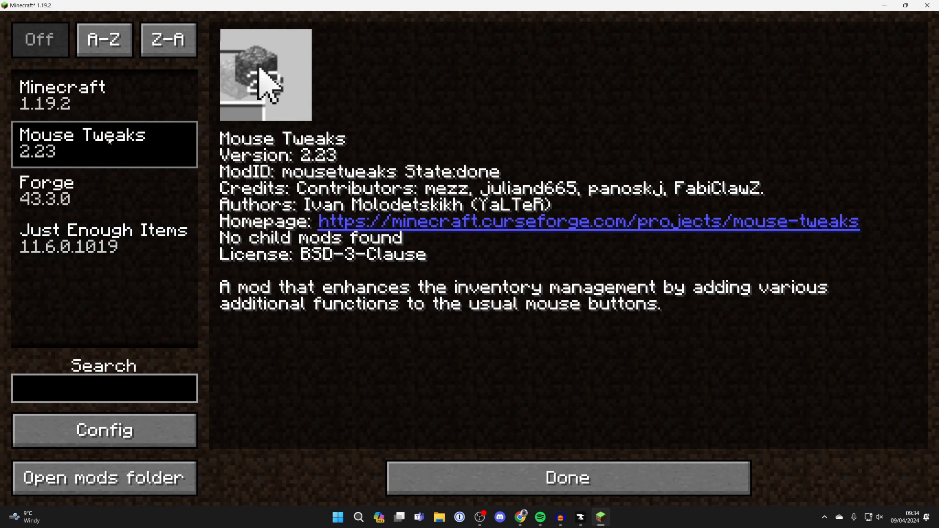
mouse_move(412, 358)
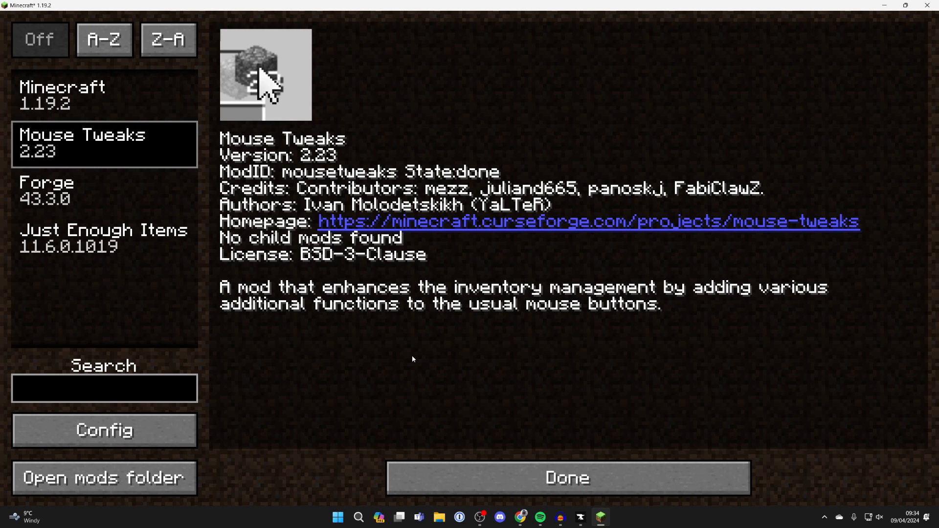